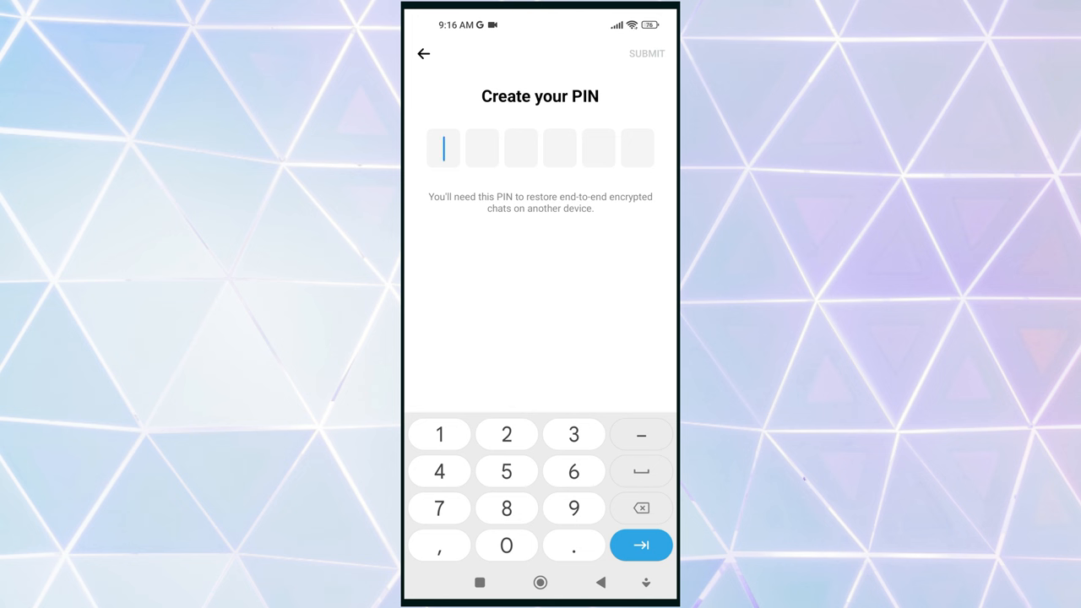
# Step: Enter and confirm the new PIN so Message storage shows backup details and security methods
pyautogui.click(439, 471)
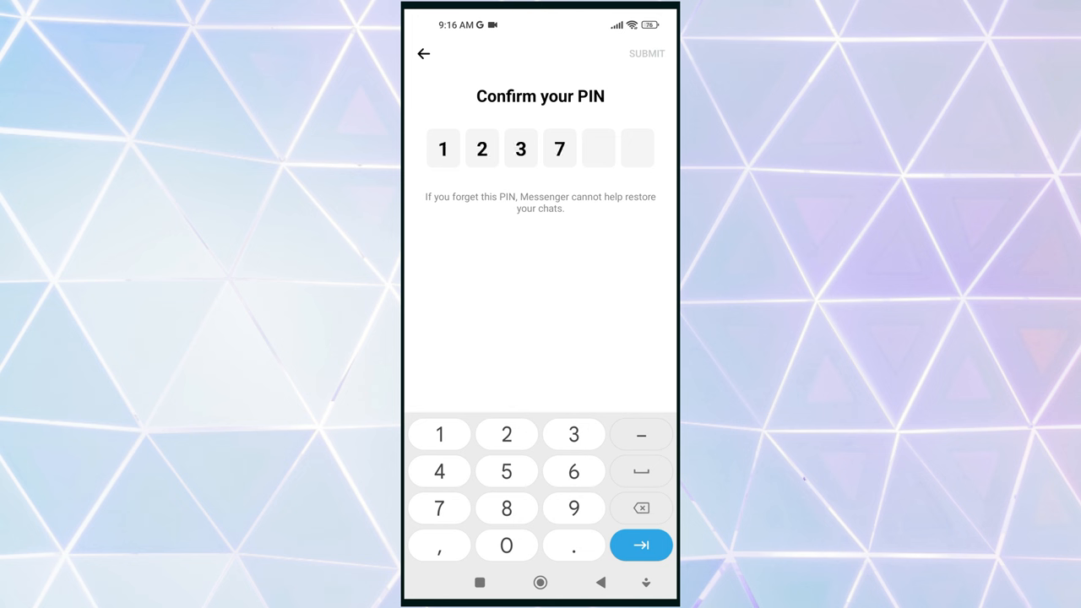
pyautogui.click(641, 544)
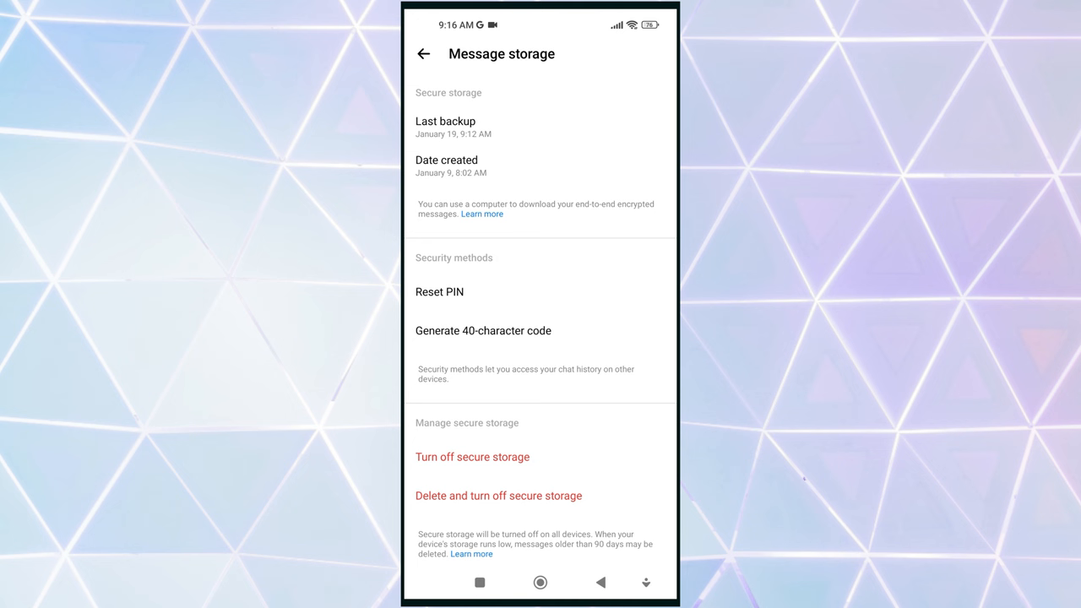
# Step: Bring up the chat-history PIN sync prompt, then leave Messenger for the home screen
pyautogui.click(439, 290)
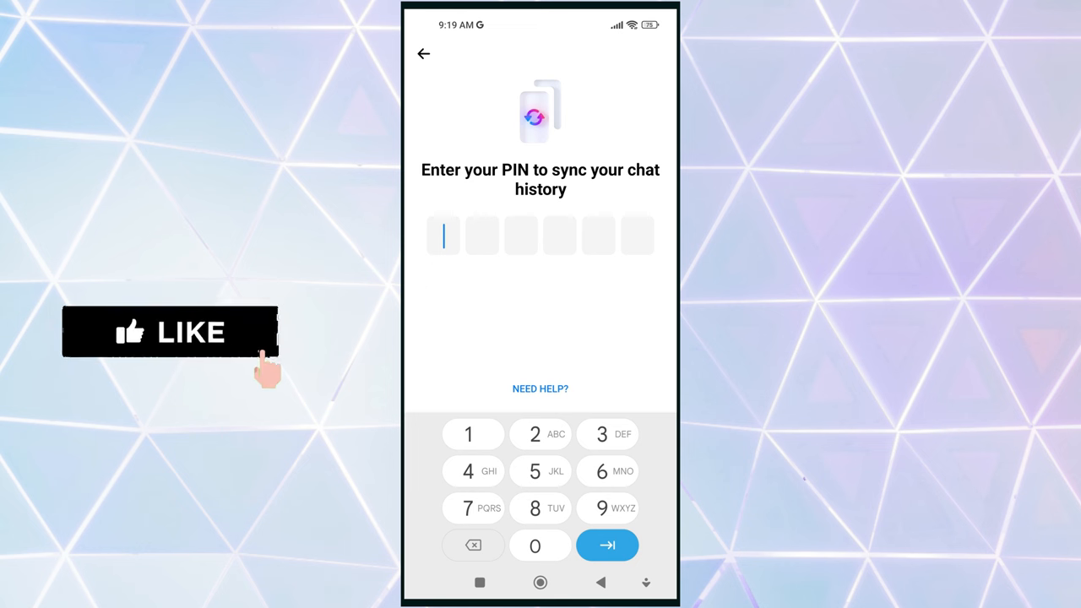
pyautogui.click(168, 331)
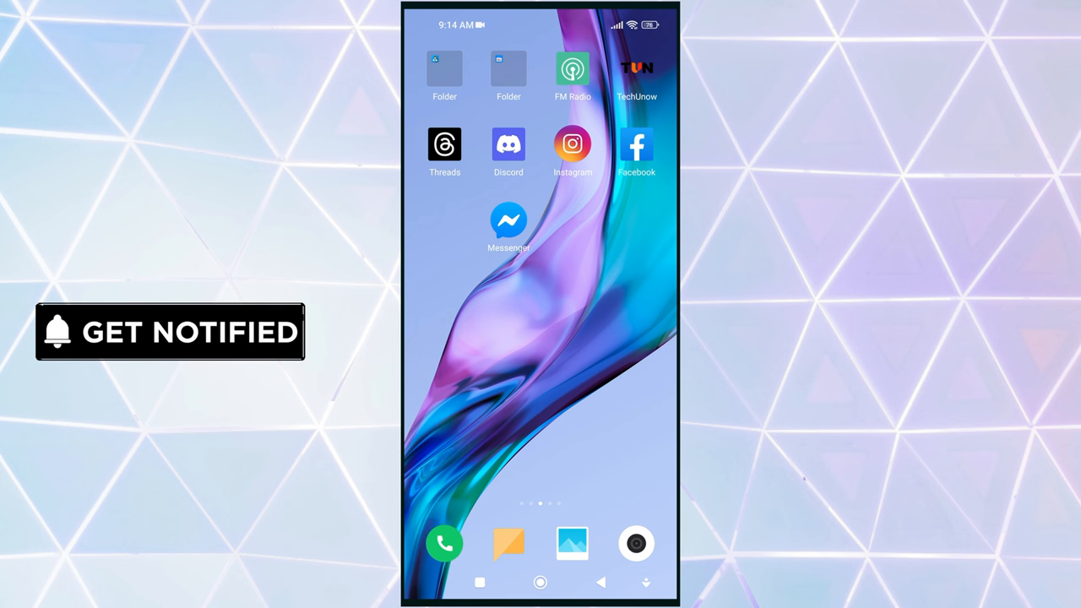
# Step: Relaunch Messenger from the home screen to reach the Chats list
pyautogui.click(169, 332)
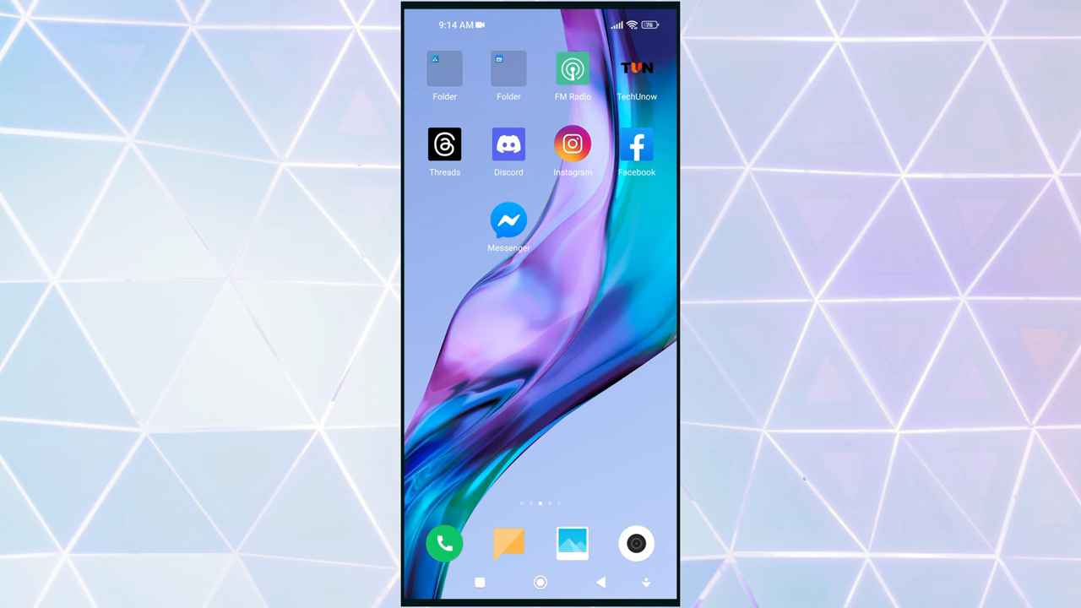
pyautogui.click(508, 221)
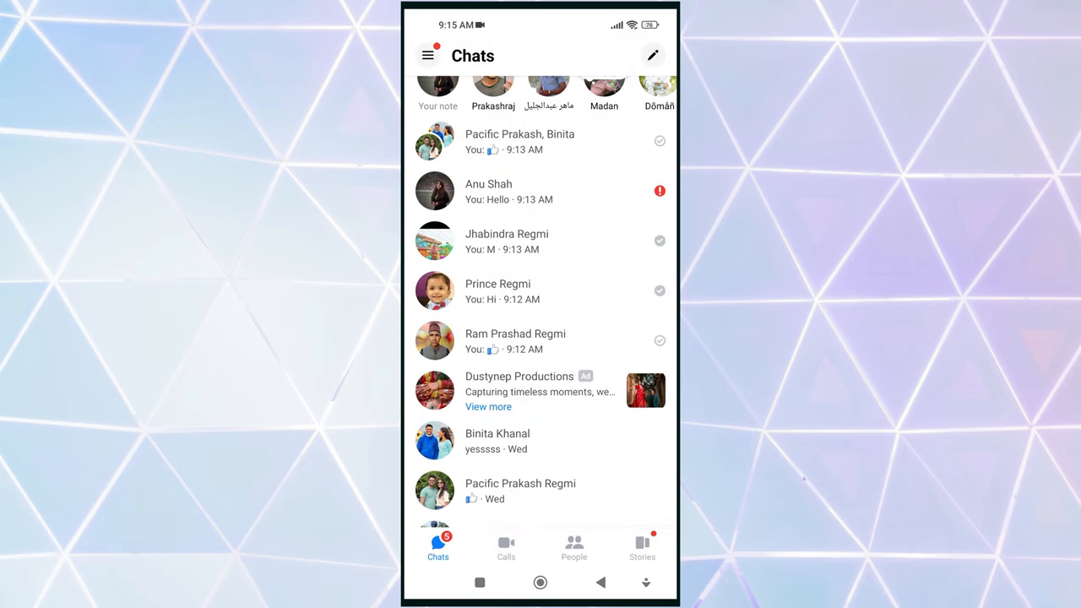
# Step: Go from the Chats list to the account's Me settings page
pyautogui.scroll(-3)
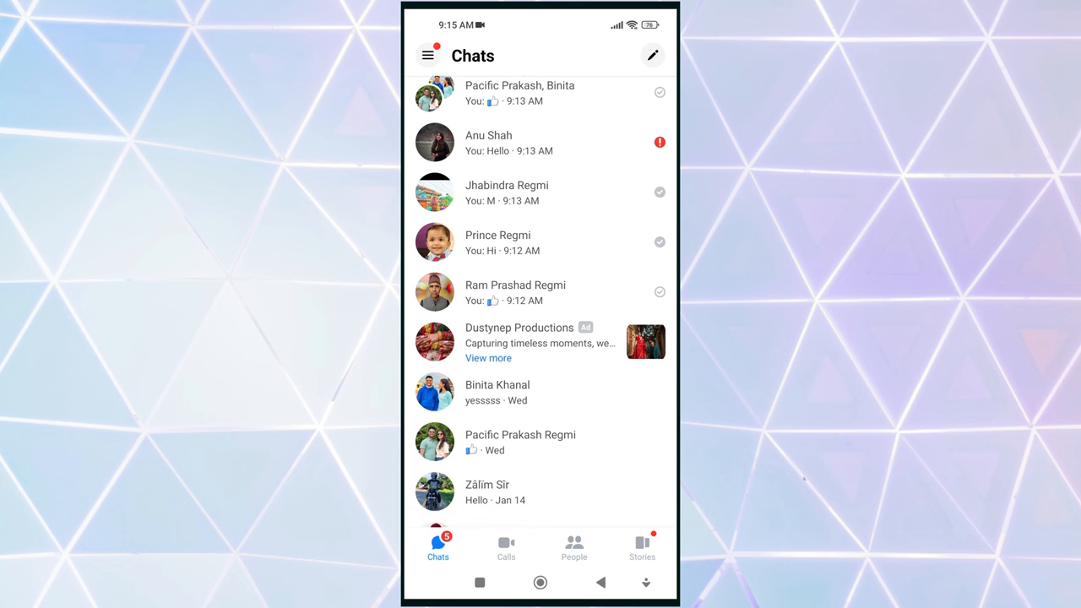
pyautogui.click(429, 54)
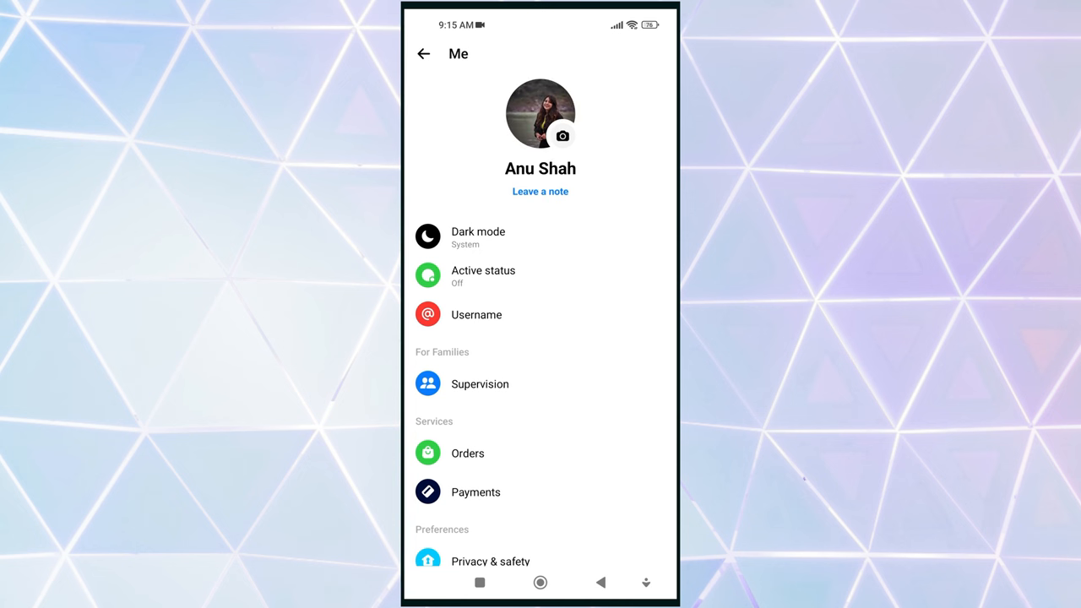
# Step: Reach End-to-end encrypted chats via Privacy & safety
pyautogui.scroll(-3)
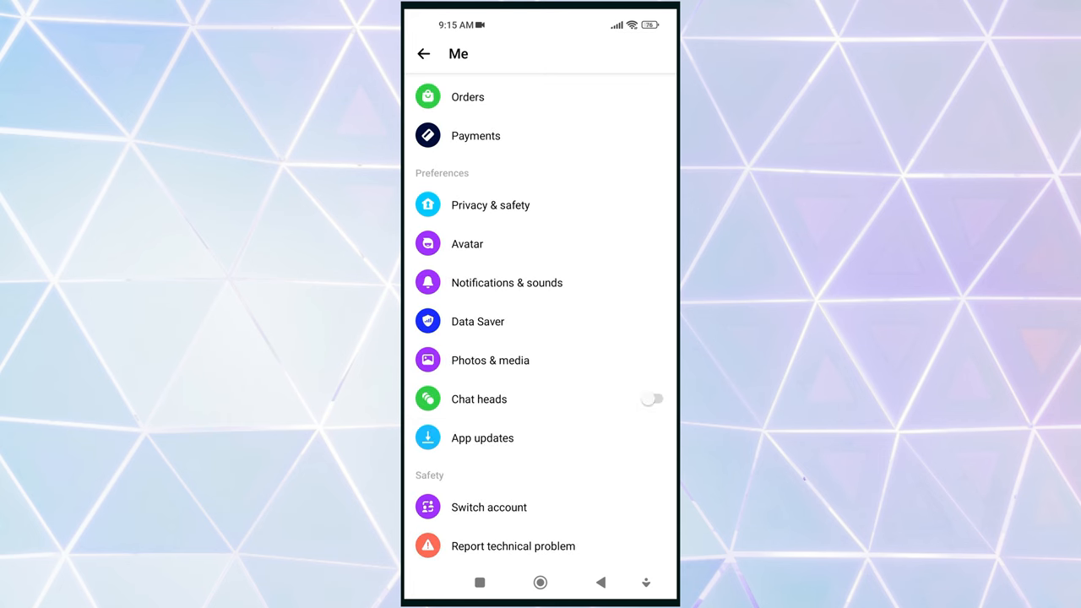
pyautogui.click(489, 204)
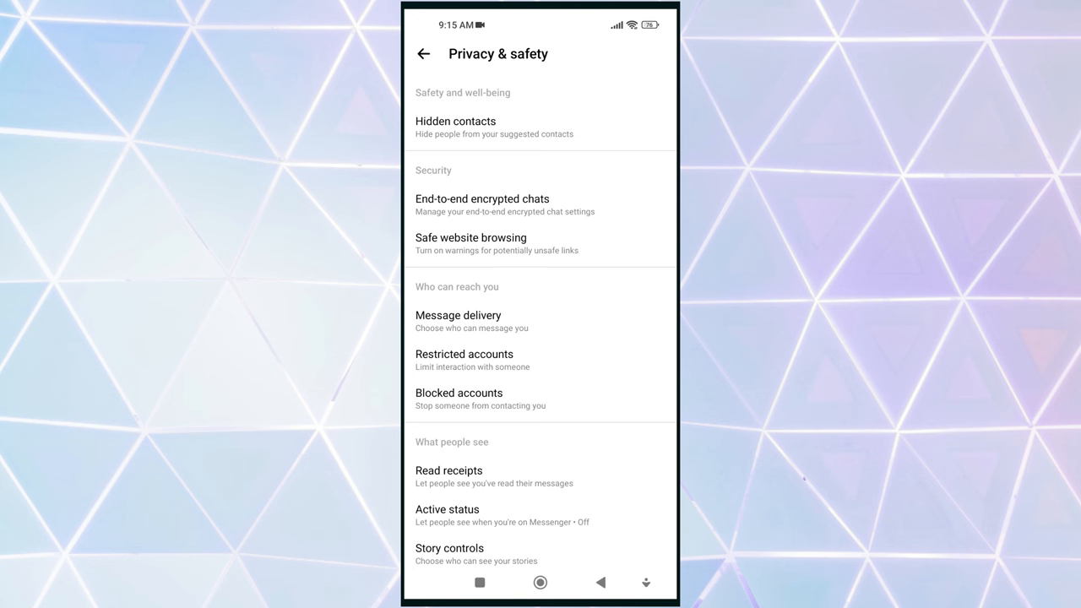
pyautogui.click(483, 199)
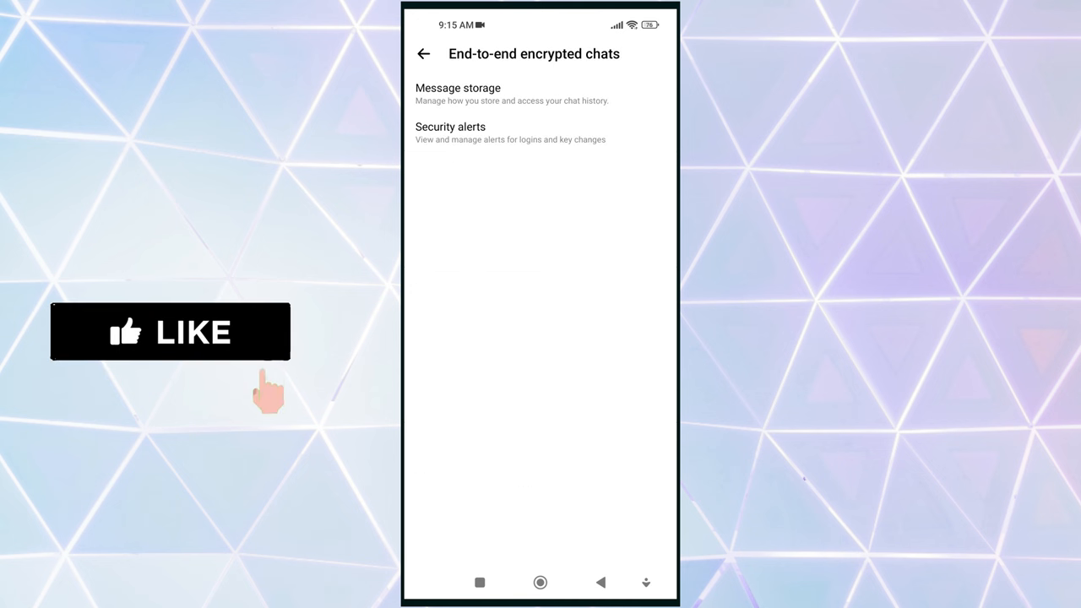
# Step: Show the Message storage page with last backup, creation date and low storage mode
pyautogui.click(169, 330)
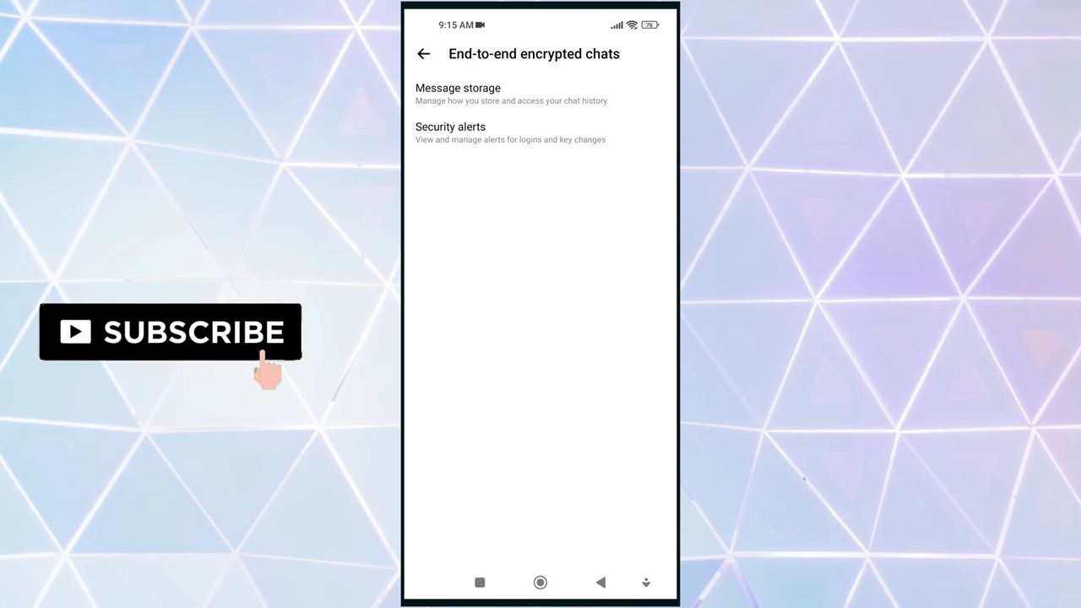
pyautogui.click(452, 88)
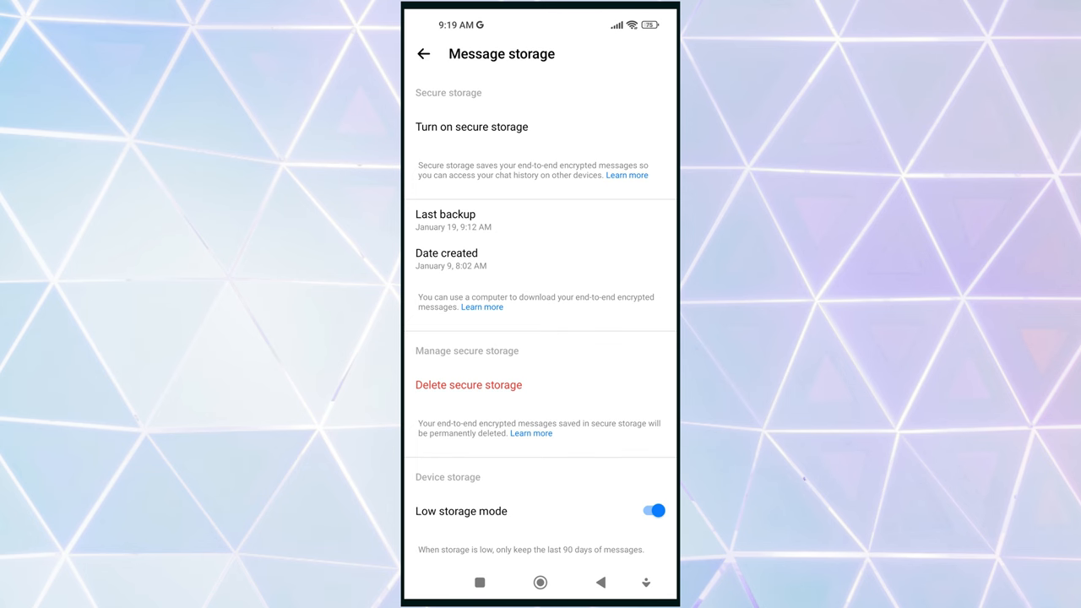
pyautogui.click(471, 126)
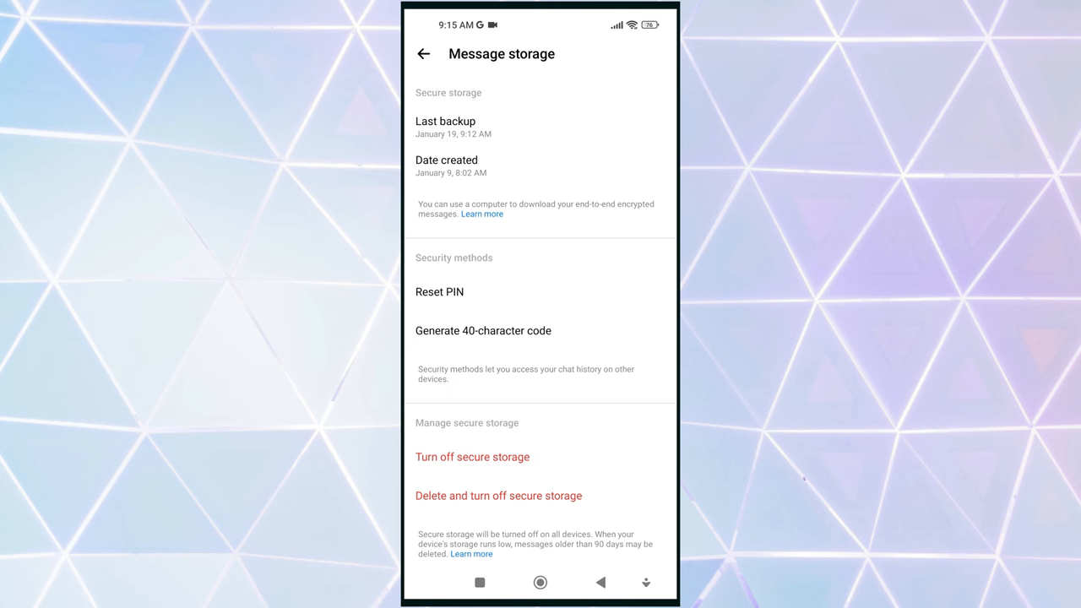
pyautogui.click(439, 290)
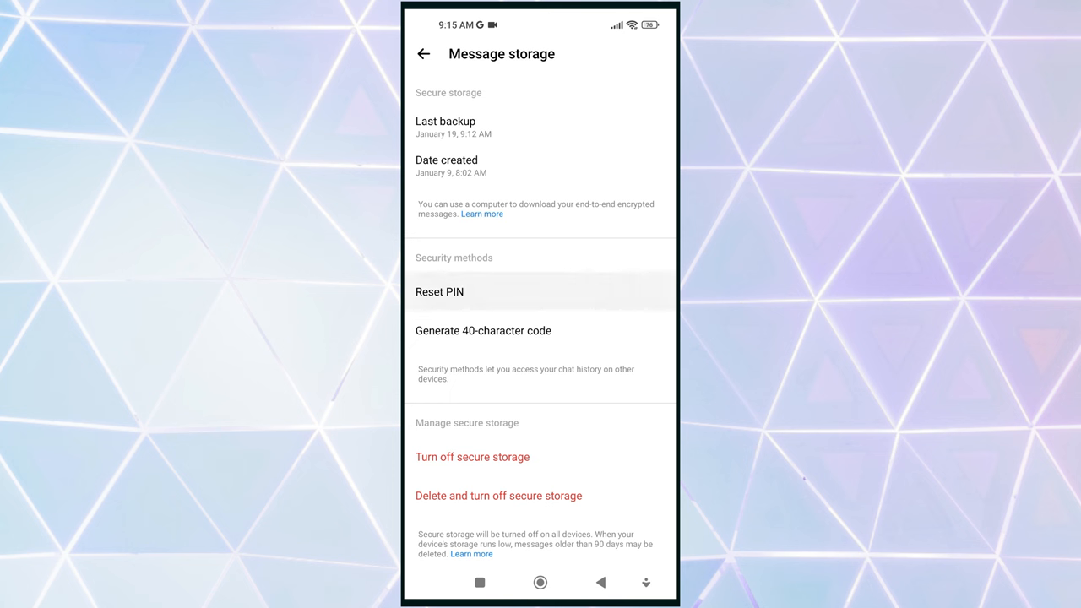
pyautogui.click(439, 291)
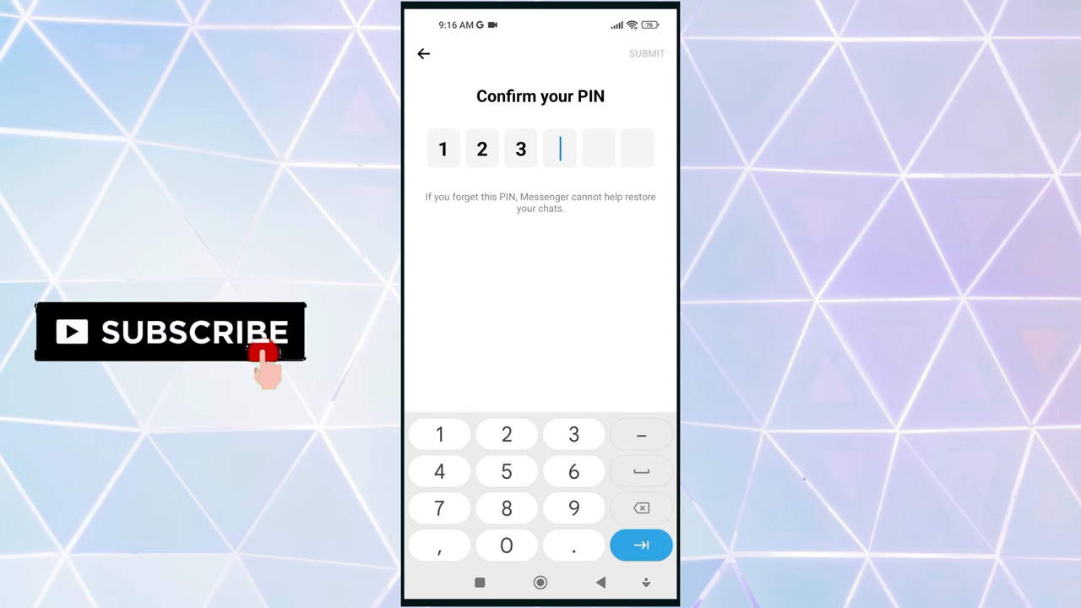
pyautogui.click(439, 470)
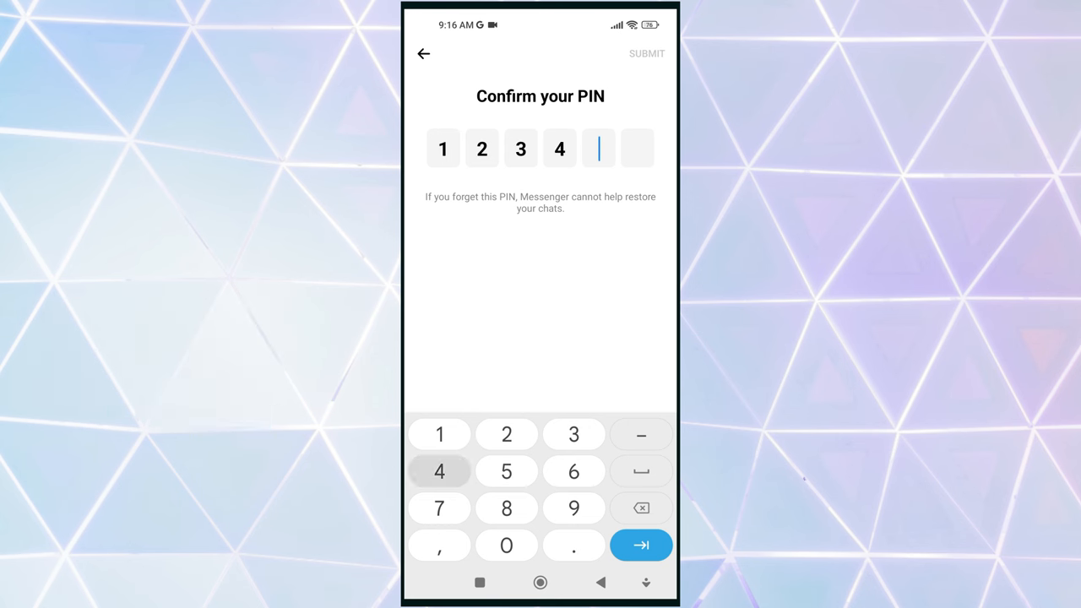